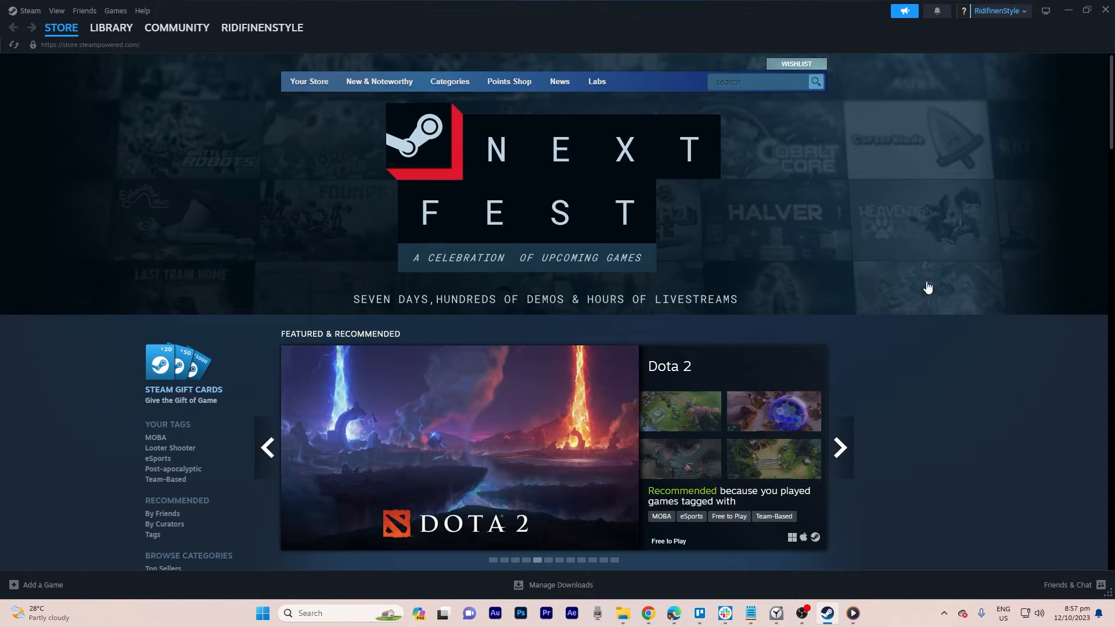
- Bring up the Steam client's main menu from the top-left menu bar
click(34, 10)
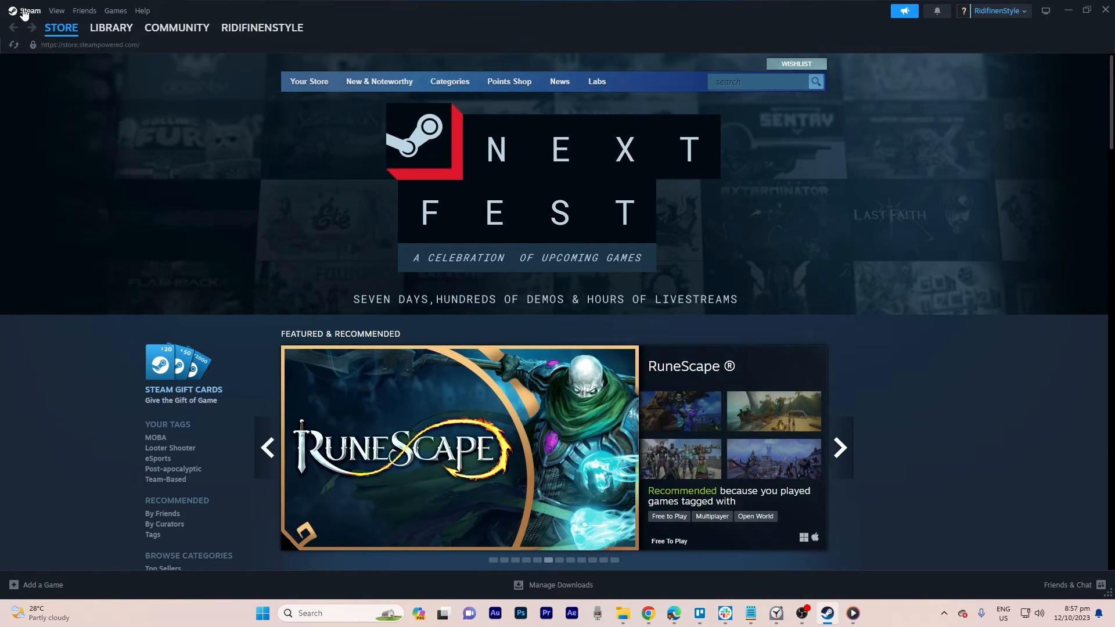
click(31, 11)
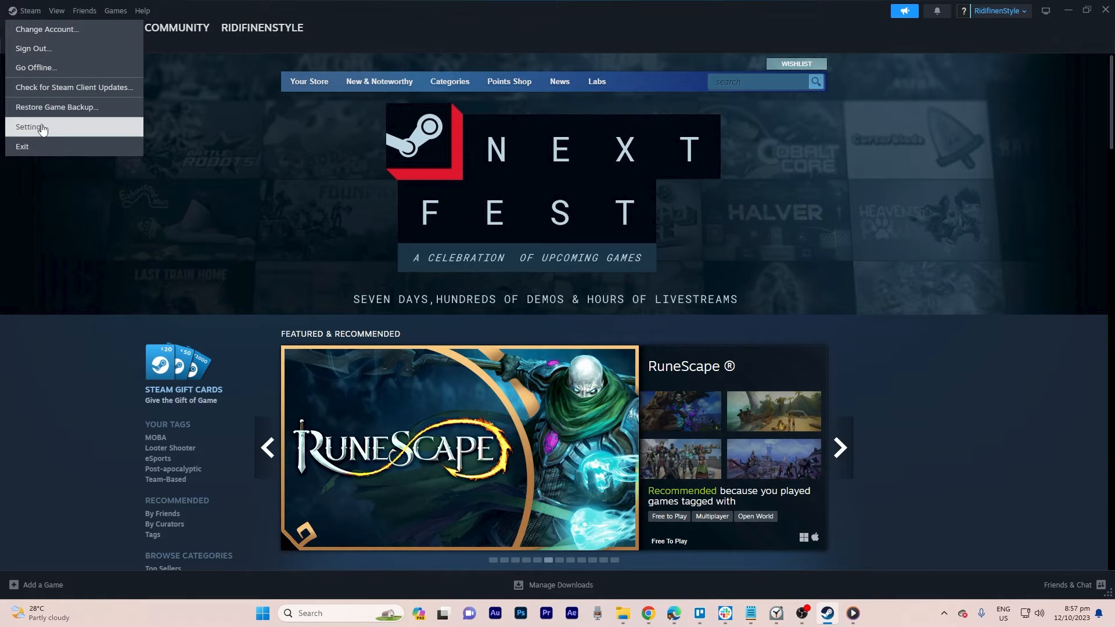
- Reach the Storage settings listing the games on the BARACUDA (D:) drive
click(27, 128)
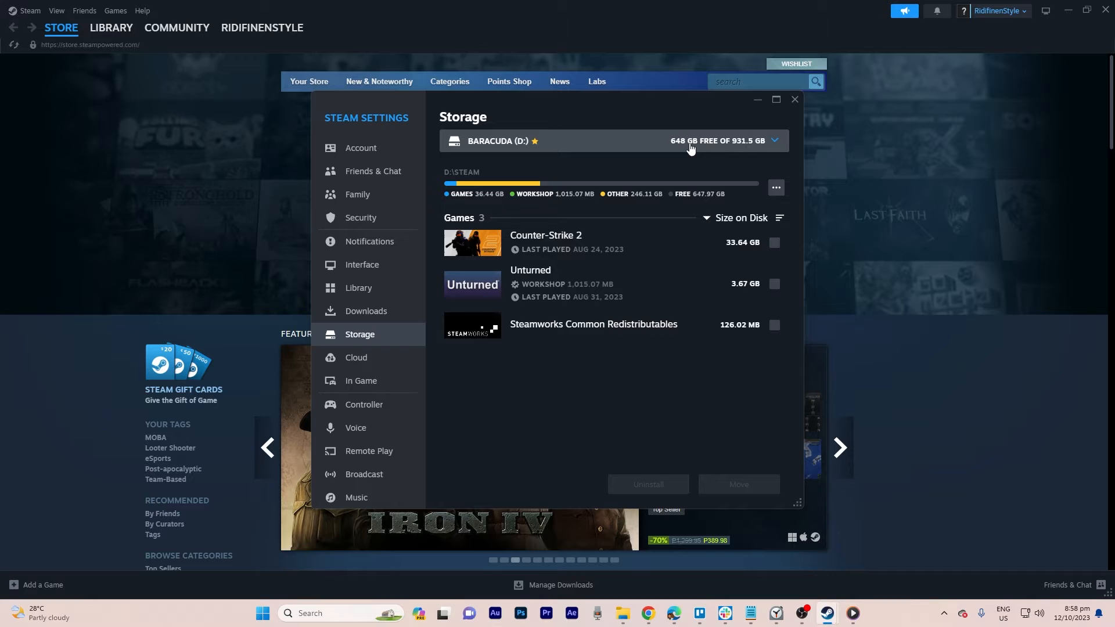
click(779, 140)
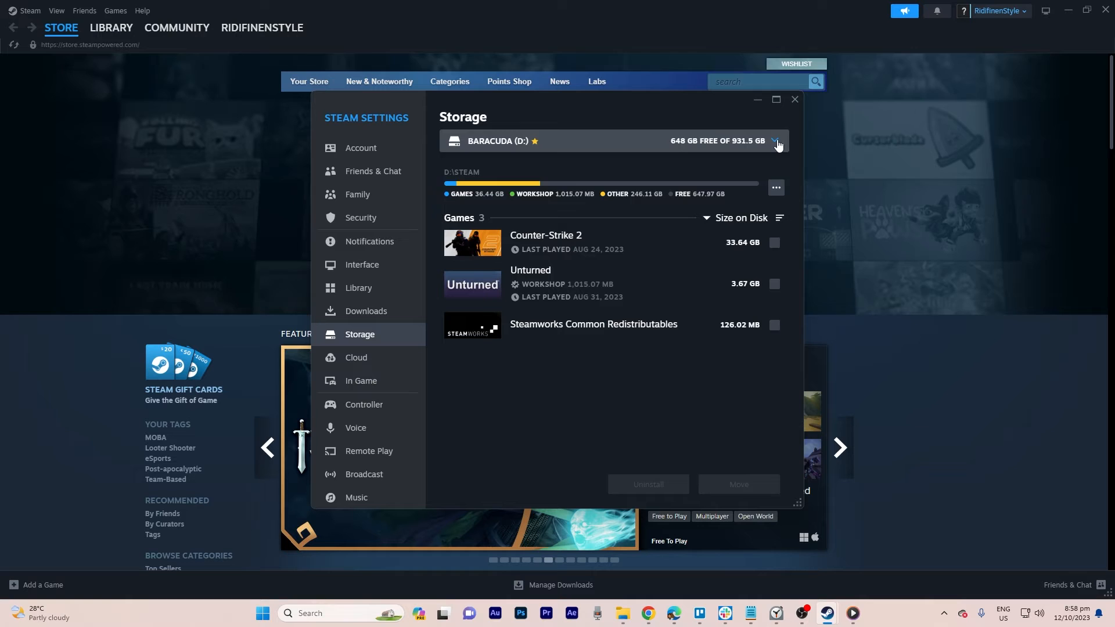
- Add a new library folder located on Local Drive (C:)
click(778, 142)
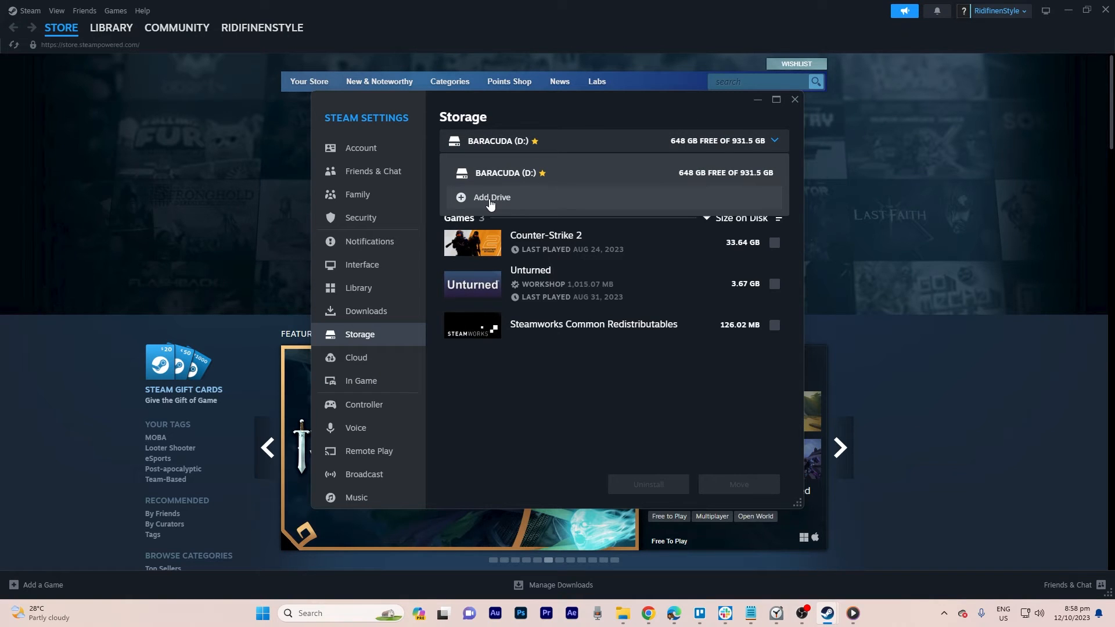
click(490, 198)
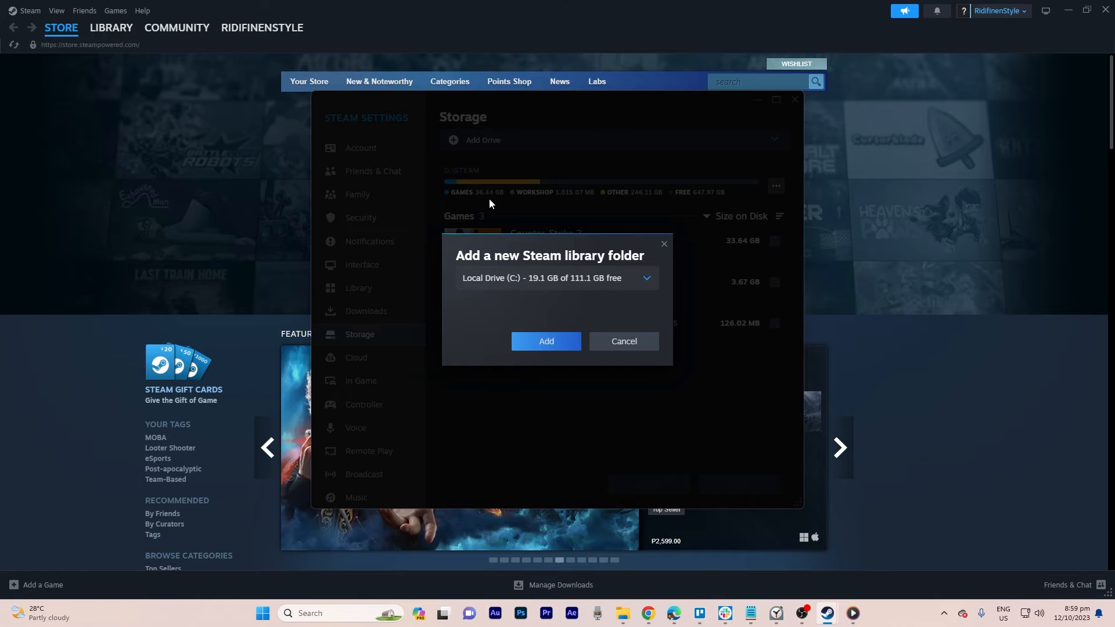
click(557, 279)
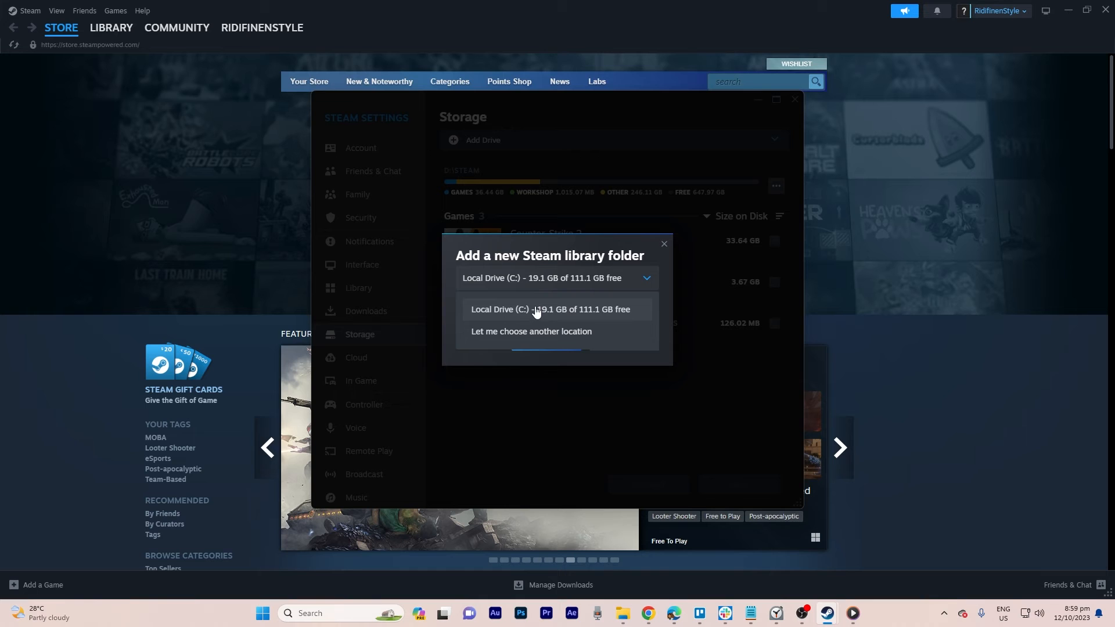
click(551, 309)
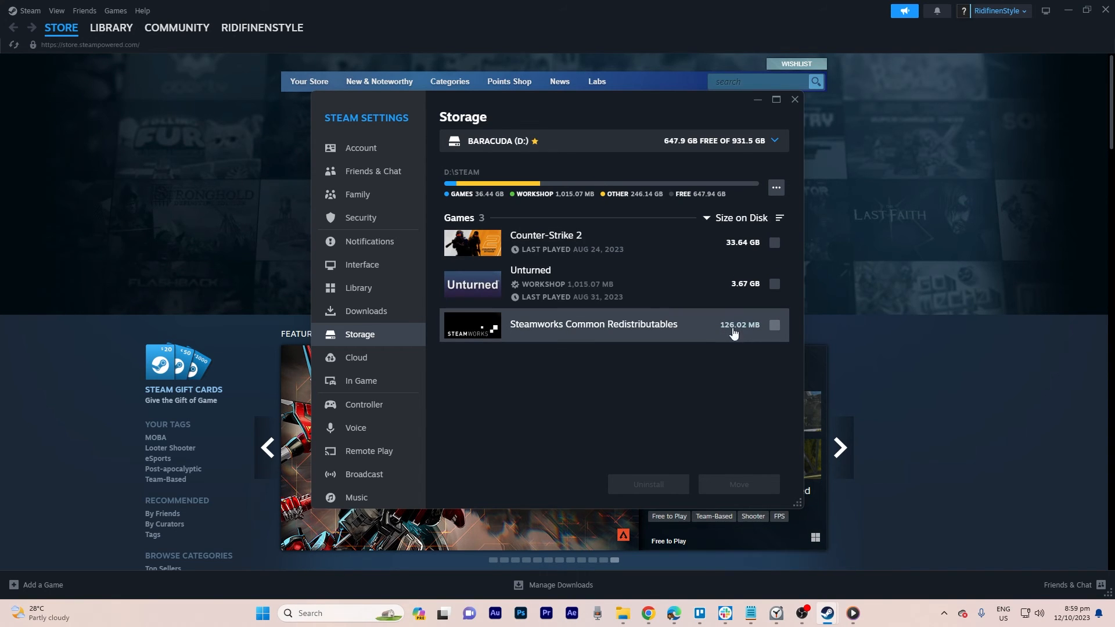
- Queue the three installed apps (37.43 GB) to move from D: to Local Drive (C:)
click(774, 325)
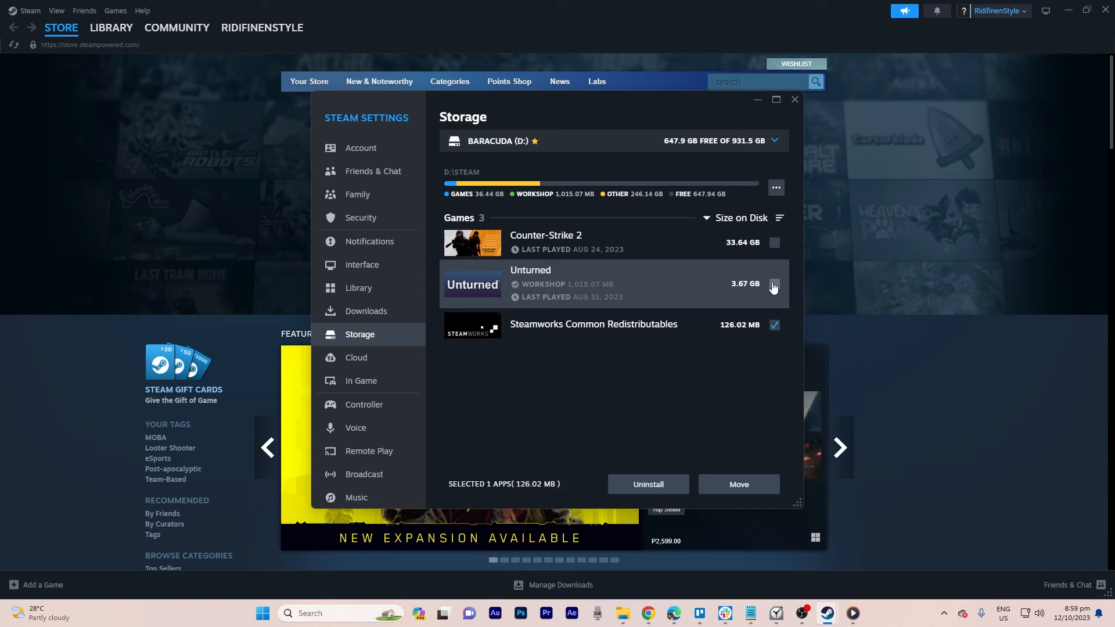
click(739, 484)
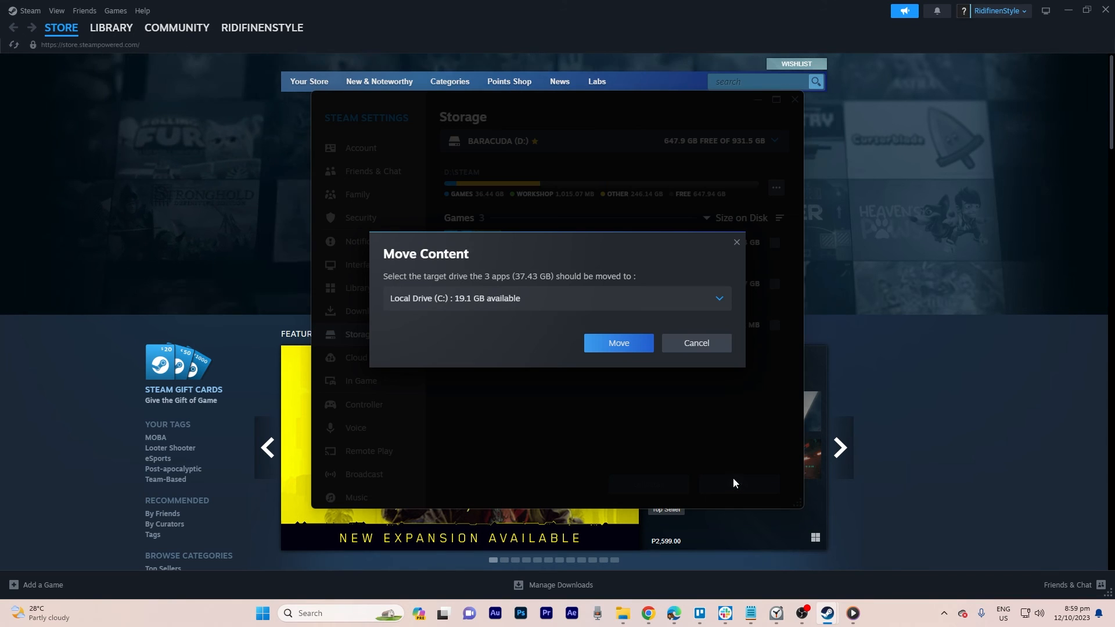
click(557, 298)
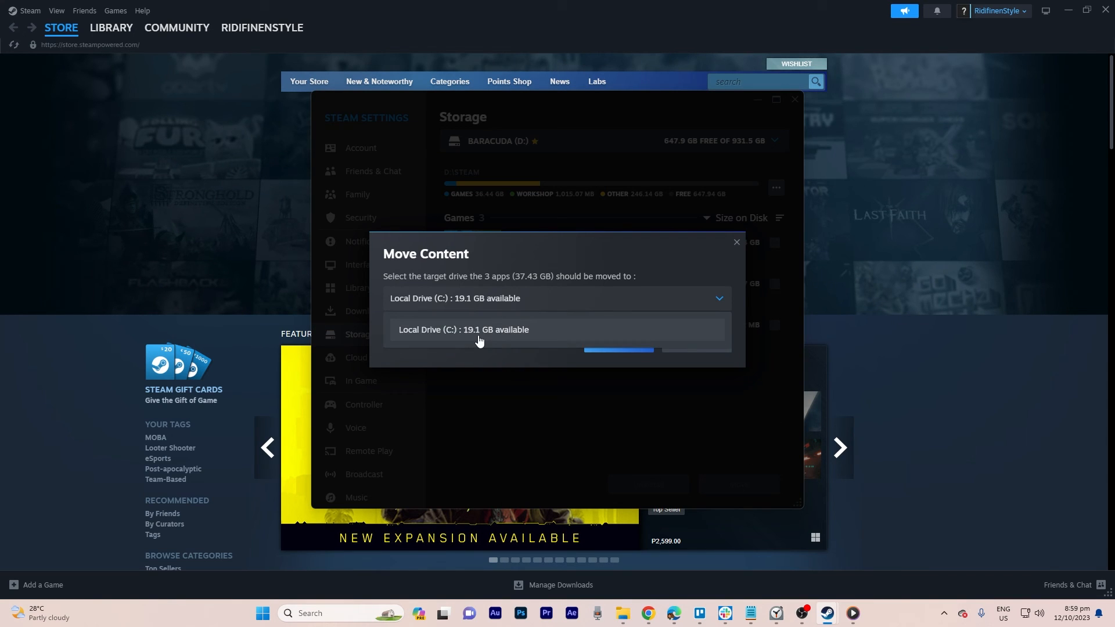
click(480, 330)
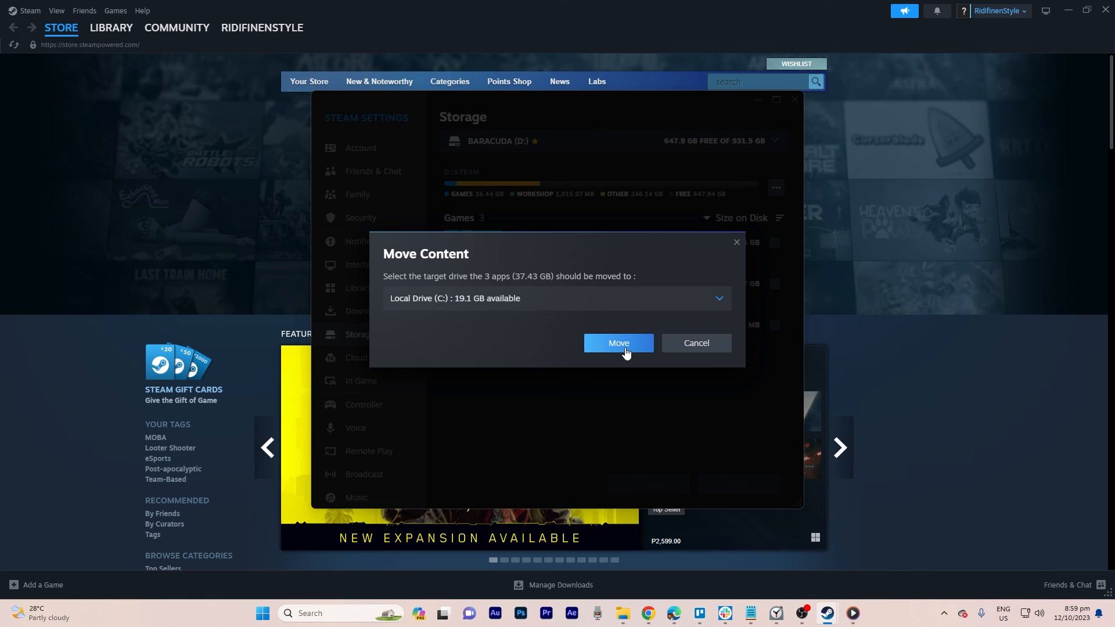